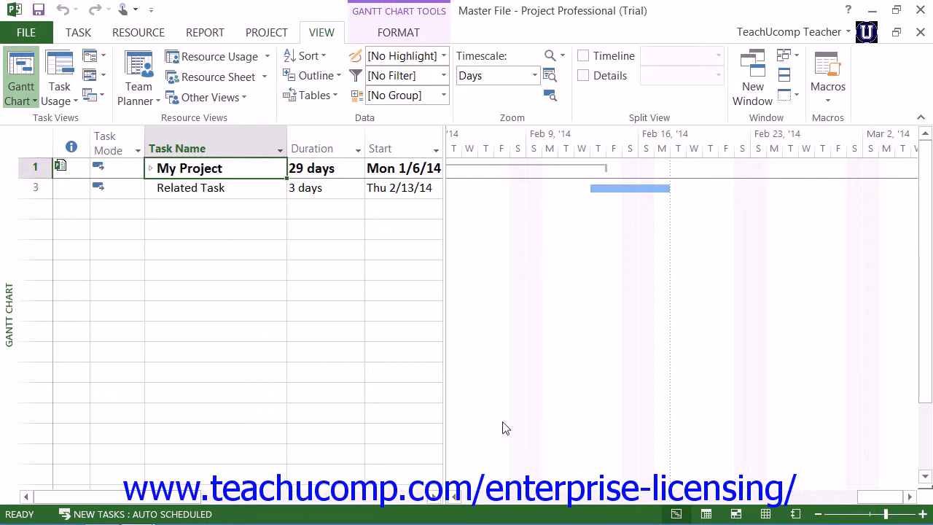
{"action": "mouse_move", "coordinate": [149, 175]}
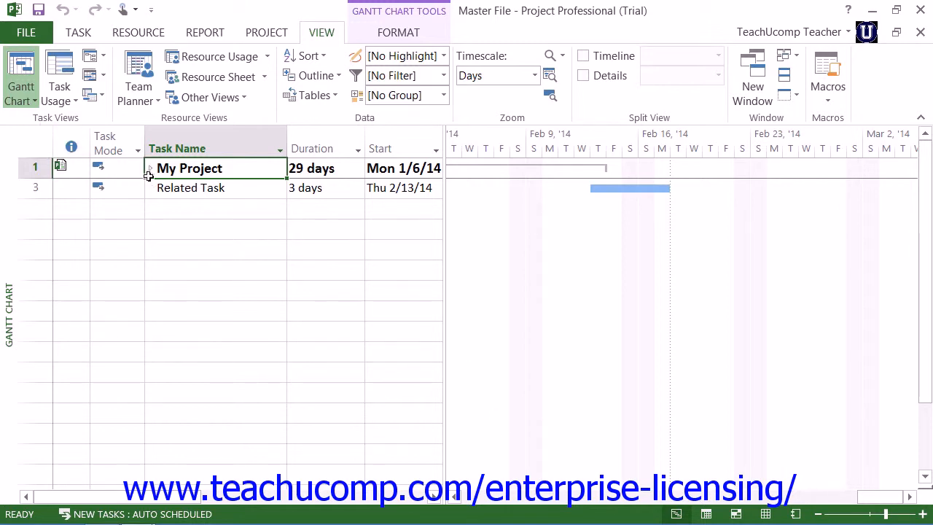
Step: Close the My Project window, saving its changes, to return to the Master File
{"action": "left_click", "coordinate": [151, 167]}
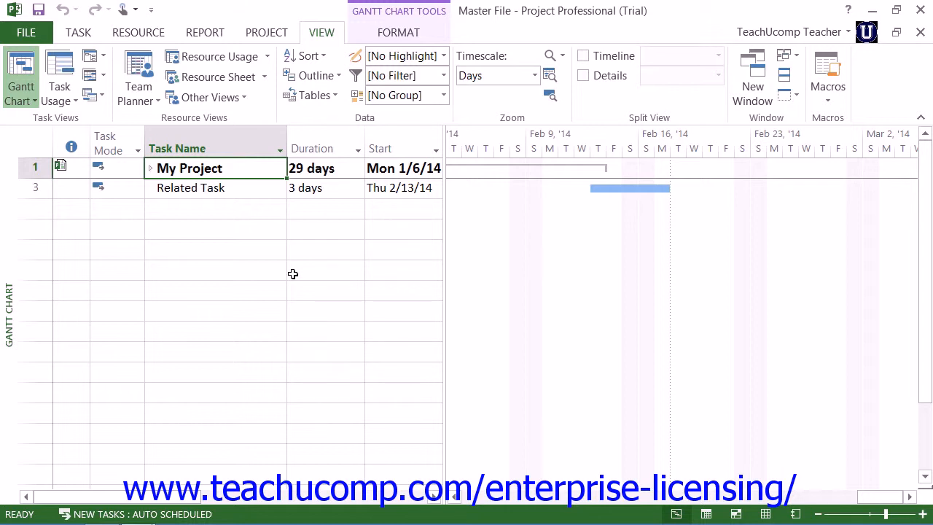
{"action": "mouse_move", "coordinate": [277, 228]}
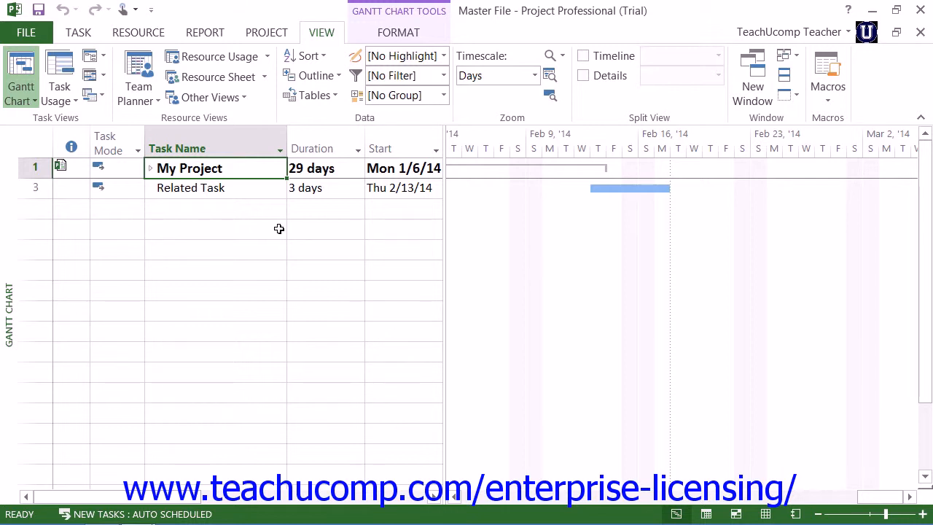
{"action": "mouse_move", "coordinate": [487, 344]}
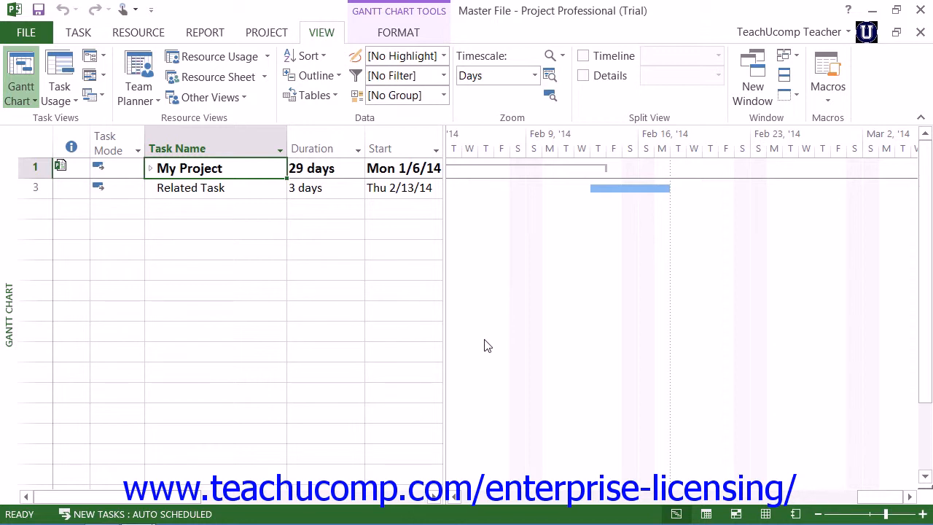
{"action": "mouse_move", "coordinate": [488, 337]}
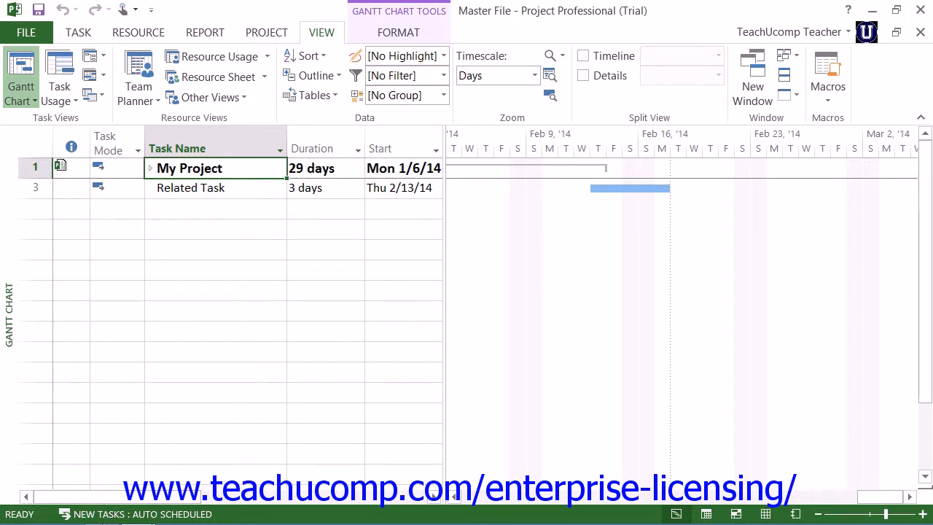
{"action": "mouse_move", "coordinate": [136, 514]}
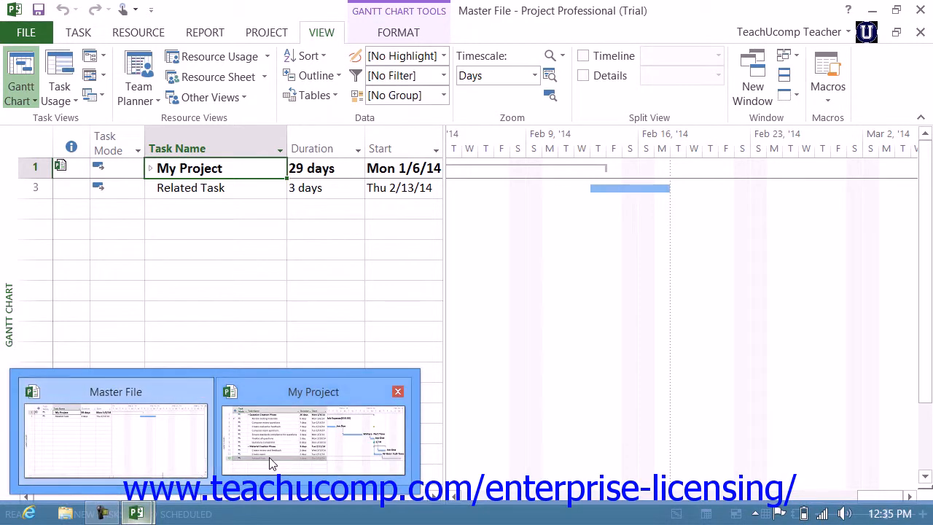
{"action": "left_click", "coordinate": [313, 438]}
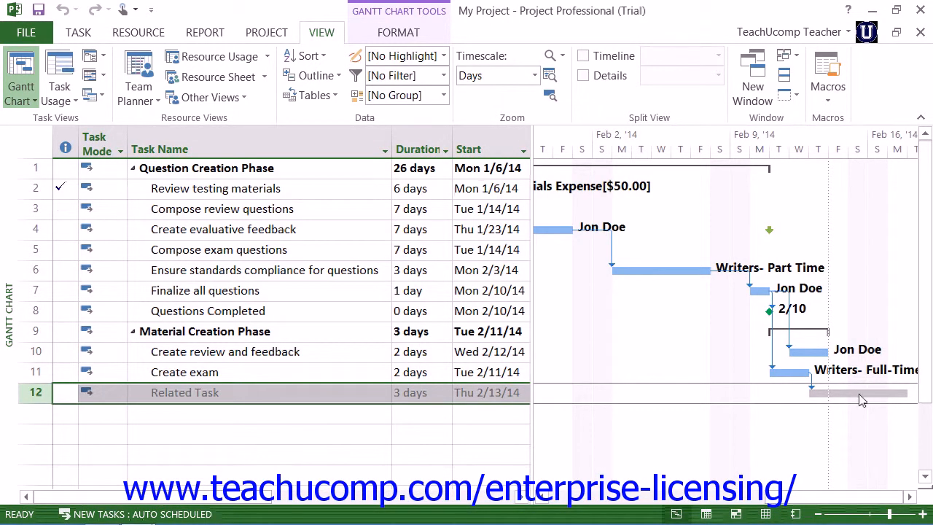
{"action": "mouse_move", "coordinate": [828, 392]}
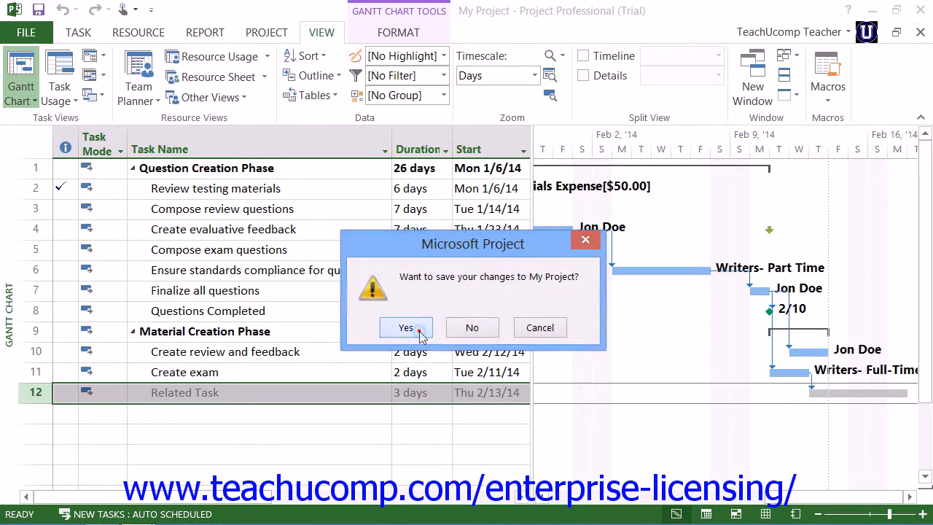
{"action": "left_click", "coordinate": [406, 327]}
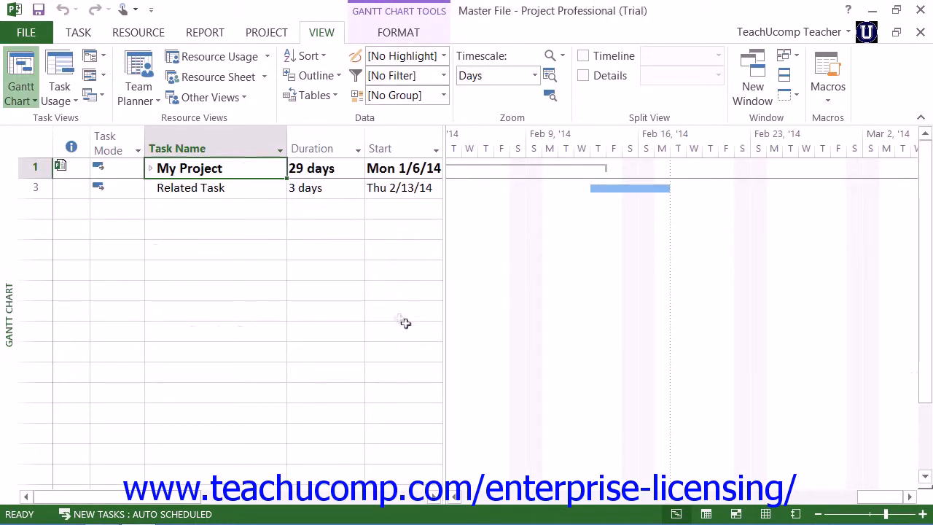
{"action": "mouse_move", "coordinate": [376, 308]}
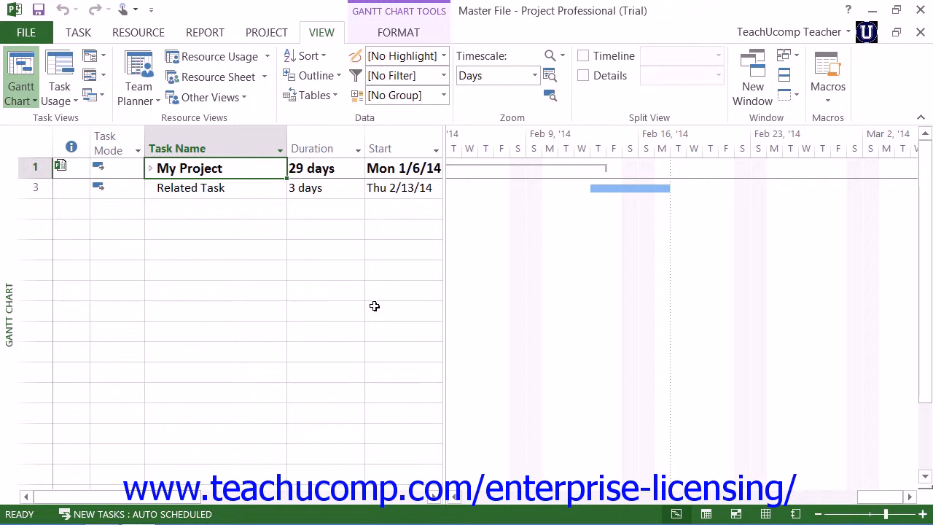
Step: Select the empty row below Related Task and show the PROJECT commands
{"action": "left_click", "coordinate": [215, 208]}
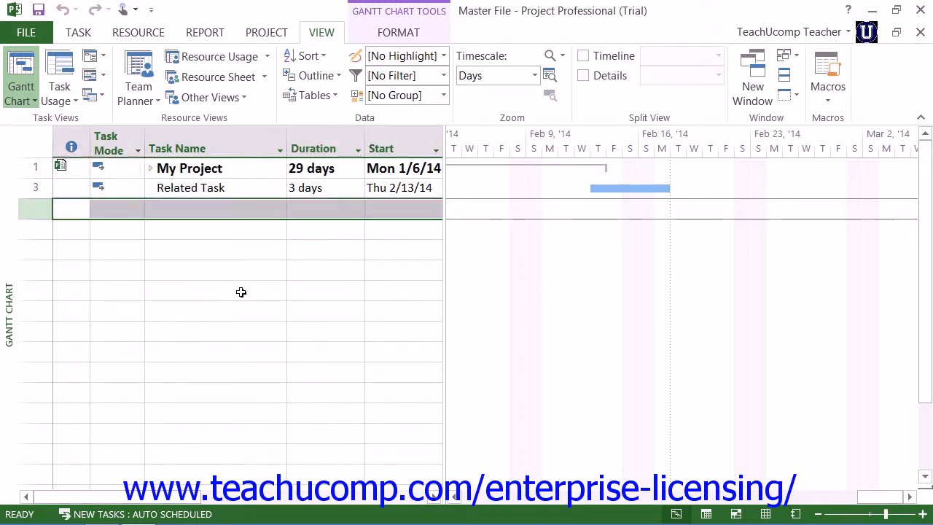
{"action": "mouse_move", "coordinate": [251, 45]}
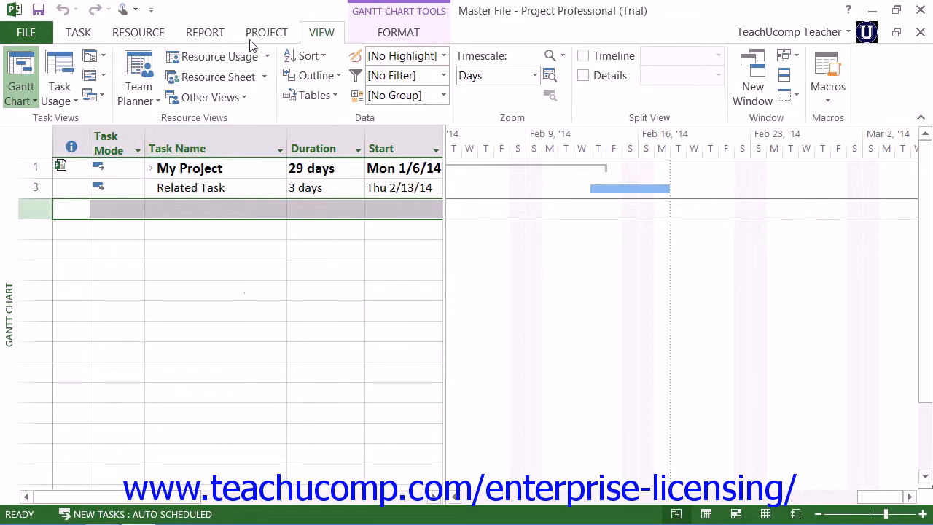
{"action": "left_click", "coordinate": [267, 32]}
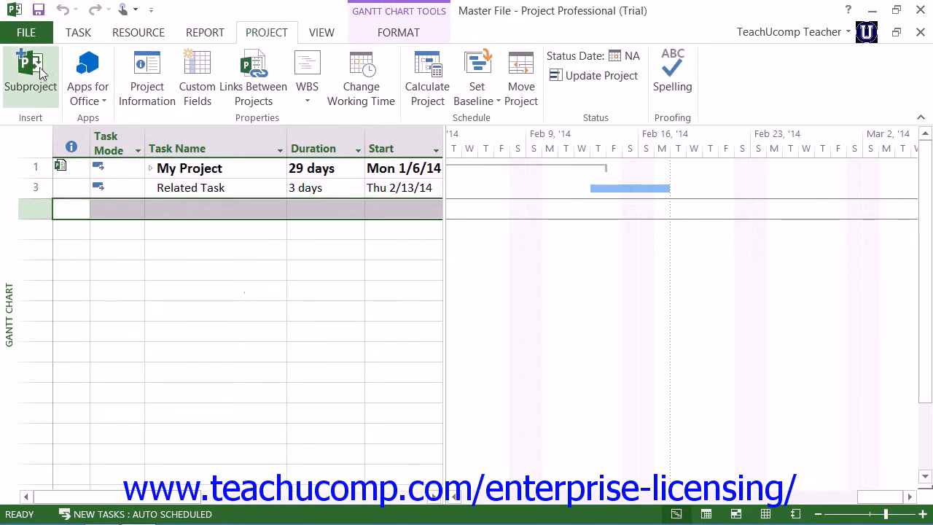
{"action": "mouse_move", "coordinate": [30, 72]}
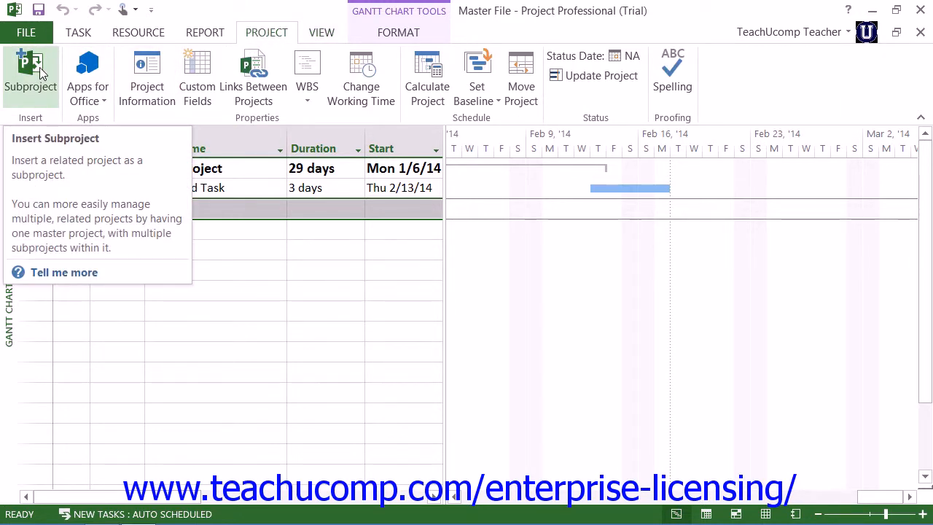
Step: Open the Insert Project dialog via Subproject on the PROJECT tab
{"action": "left_click", "coordinate": [30, 73]}
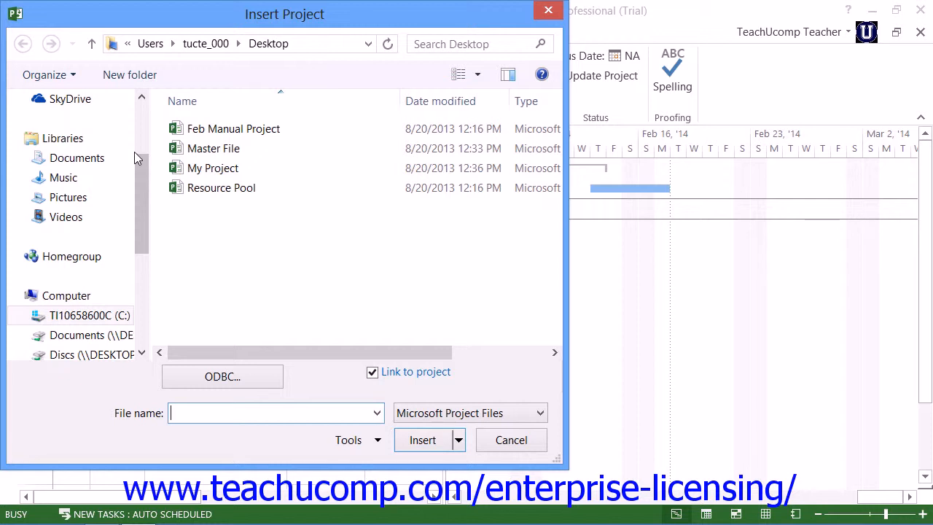
Step: Insert Feb Manual Project from the Desktop as a linked subproject
{"action": "left_click", "coordinate": [213, 168]}
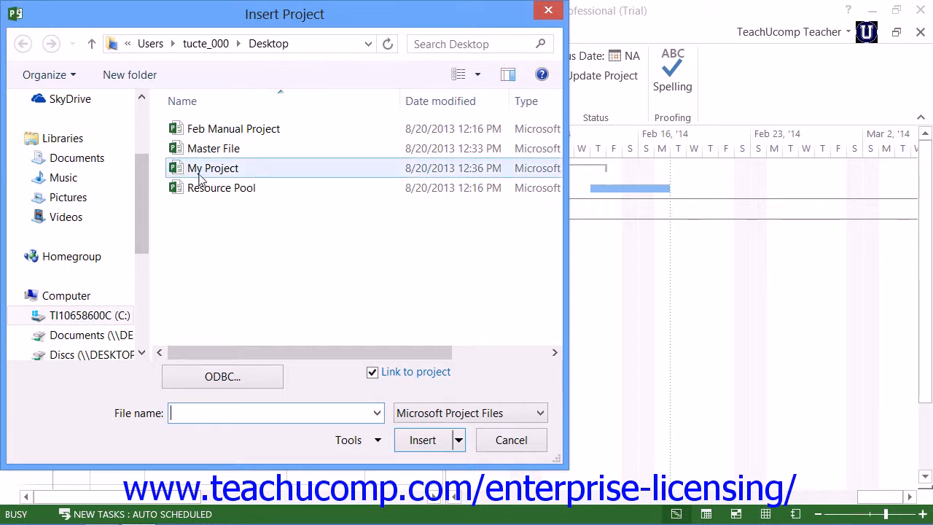
{"action": "left_click", "coordinate": [233, 128]}
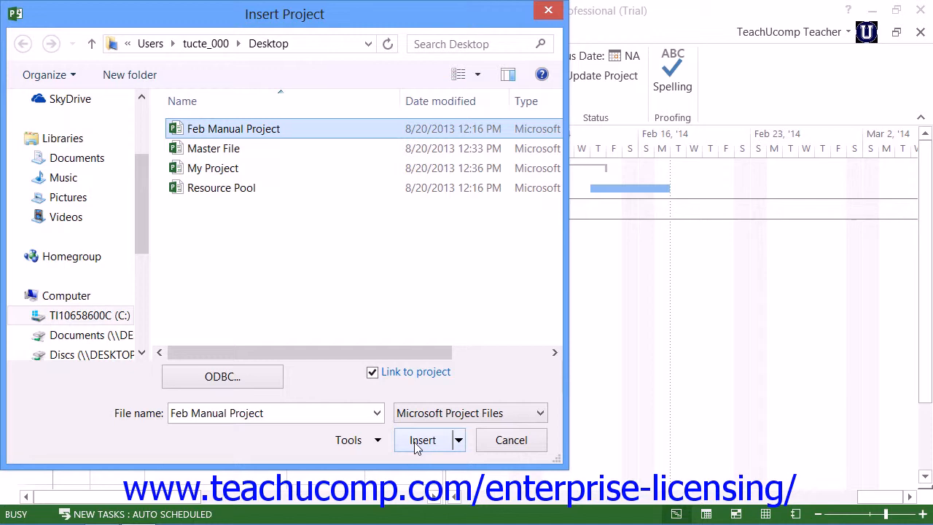
{"action": "left_click", "coordinate": [424, 439]}
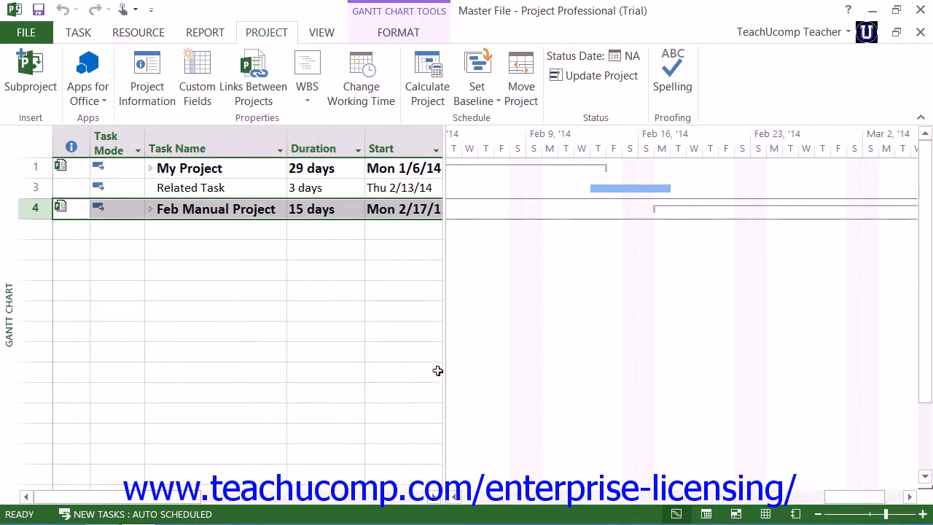